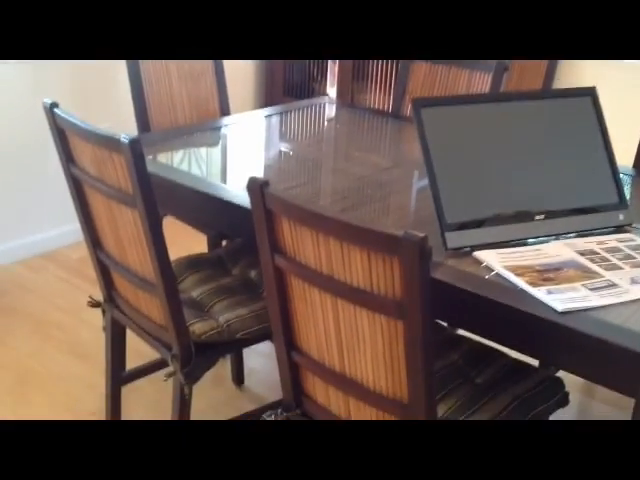
mouse_move(320, 240)
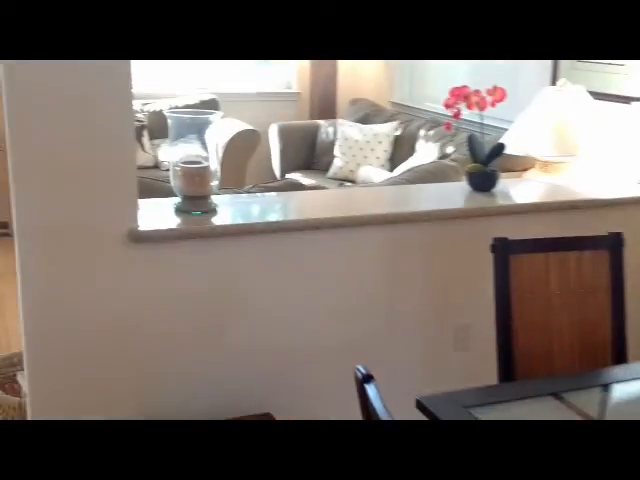